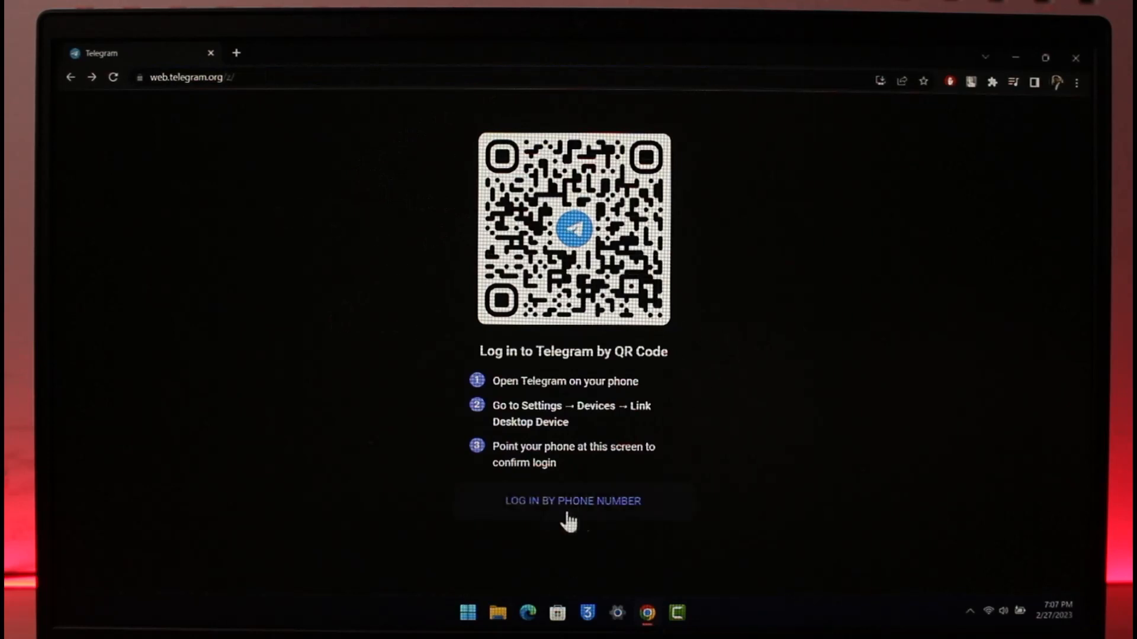
pyautogui.moveTo(575, 229)
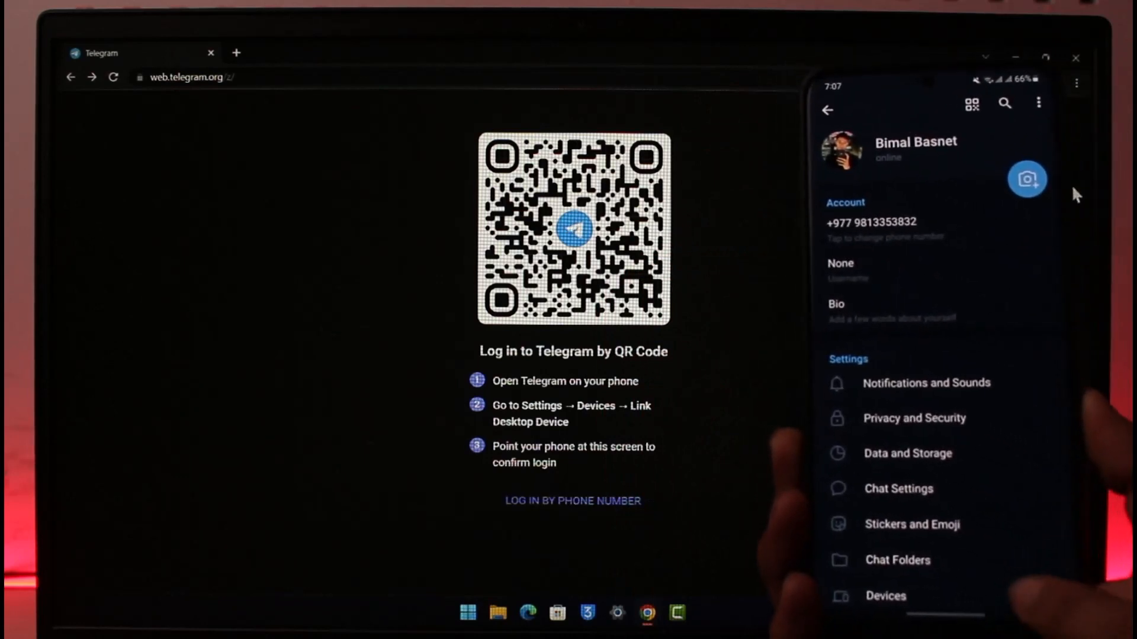
# - From Settings go into Devices and start Link Desktop Device to reach the Scan QR Code camera
pyautogui.scroll(-3)
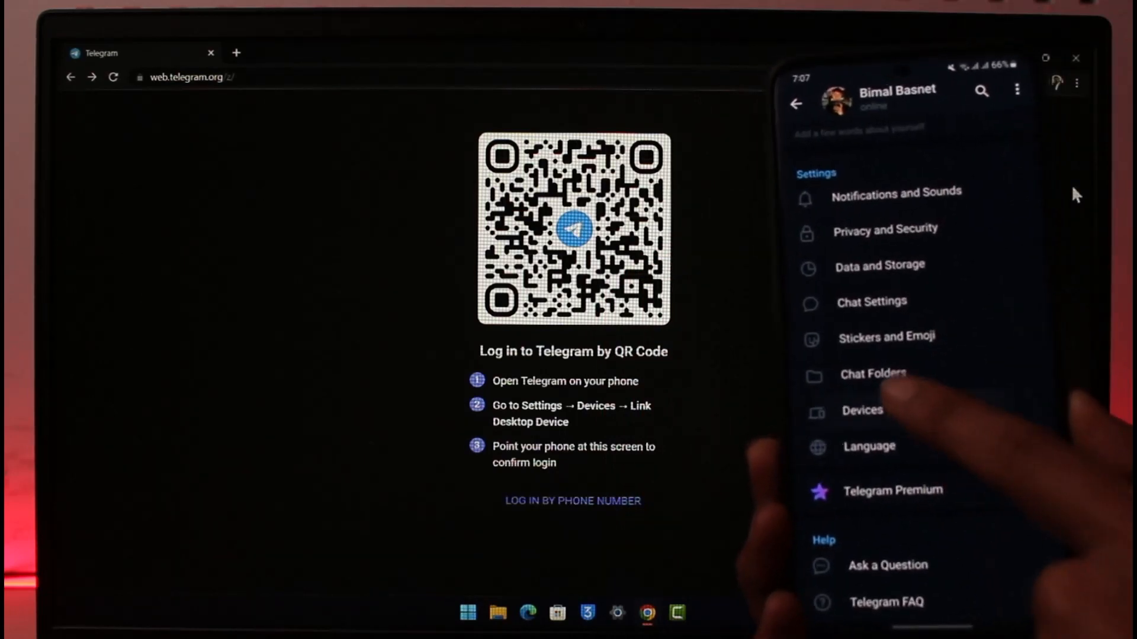
pyautogui.click(861, 411)
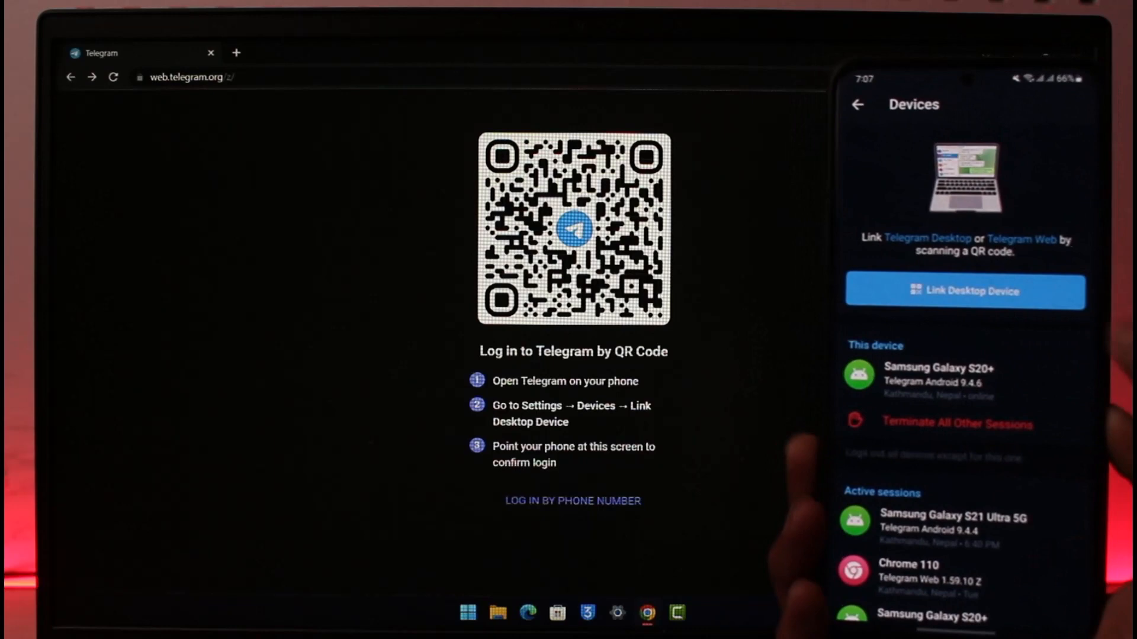
pyautogui.click(966, 291)
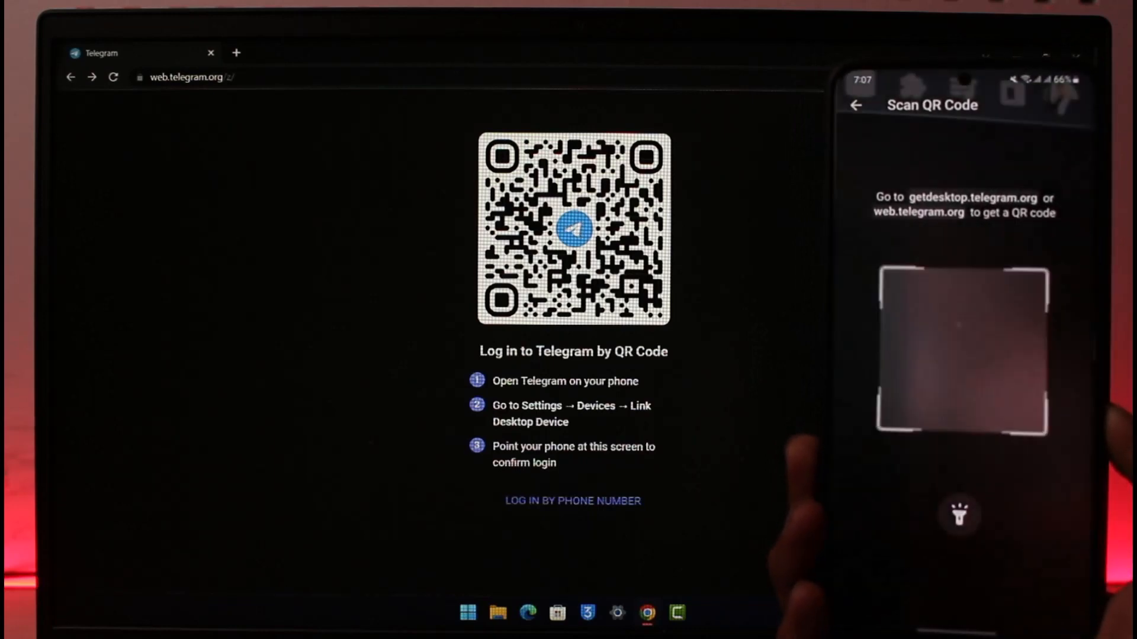